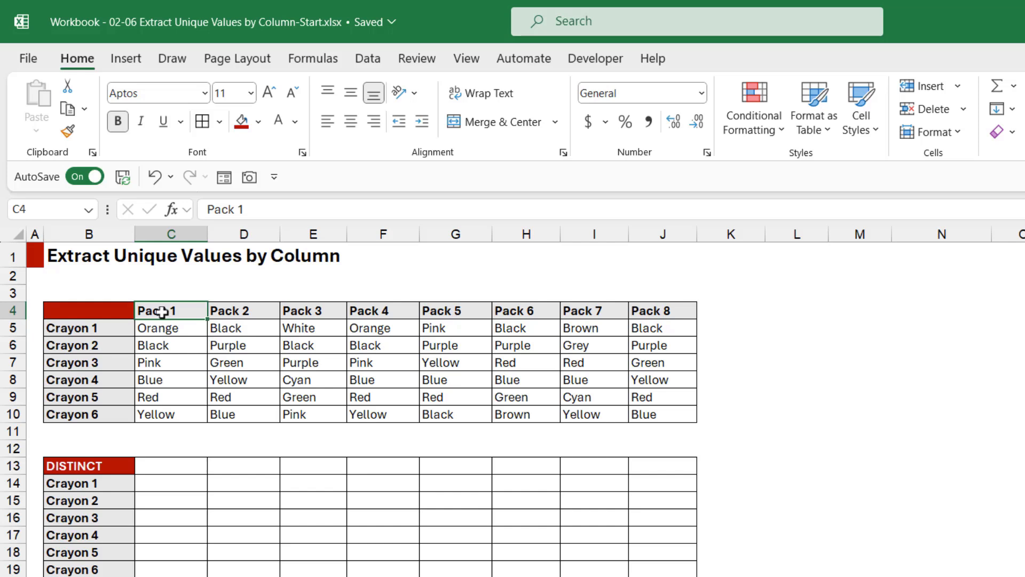
mouse_move(315, 319)
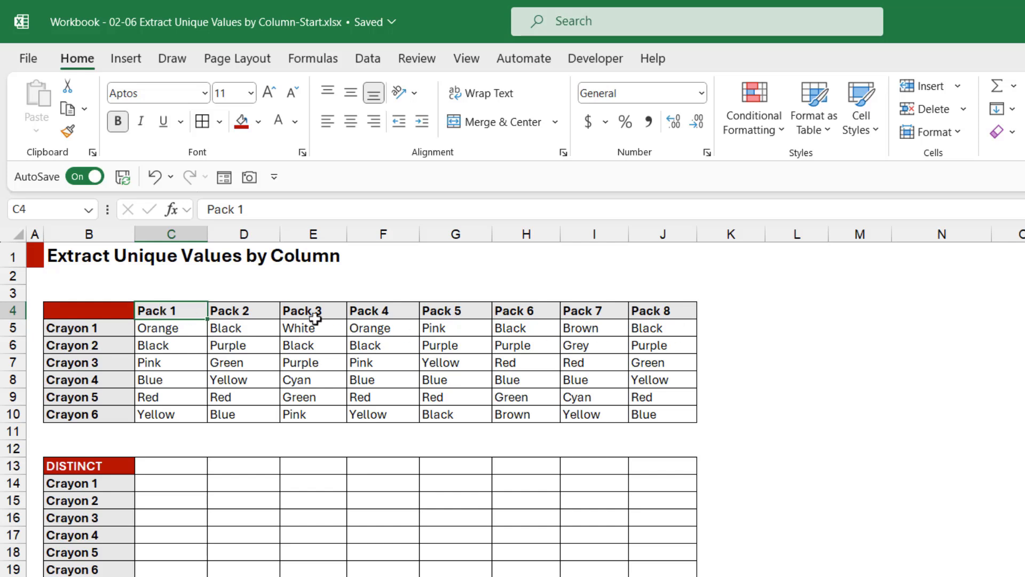
mouse_move(105, 420)
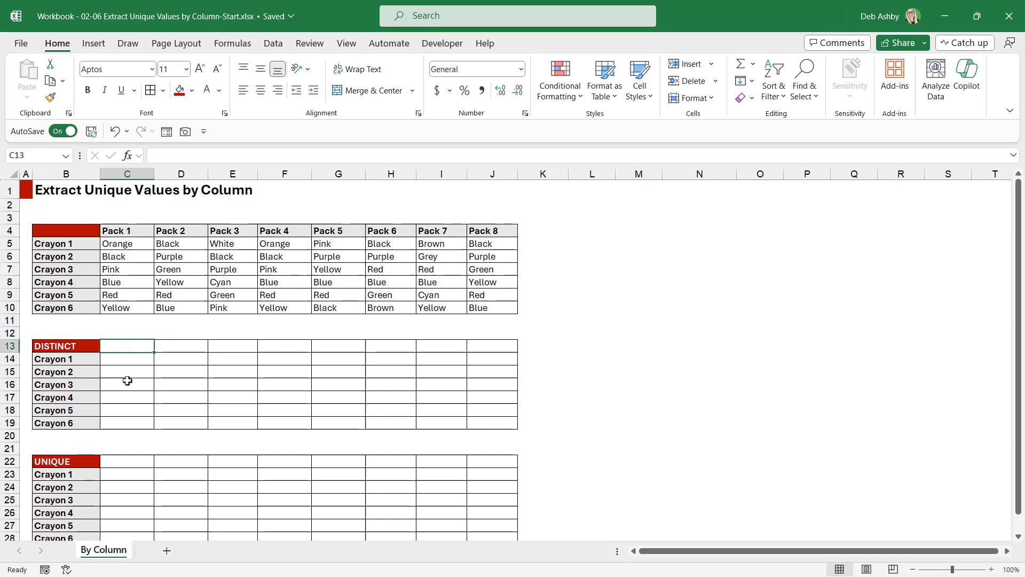
Start =UNIQUE( in C14 with the crayon range C5:J10 as its array
click(126, 461)
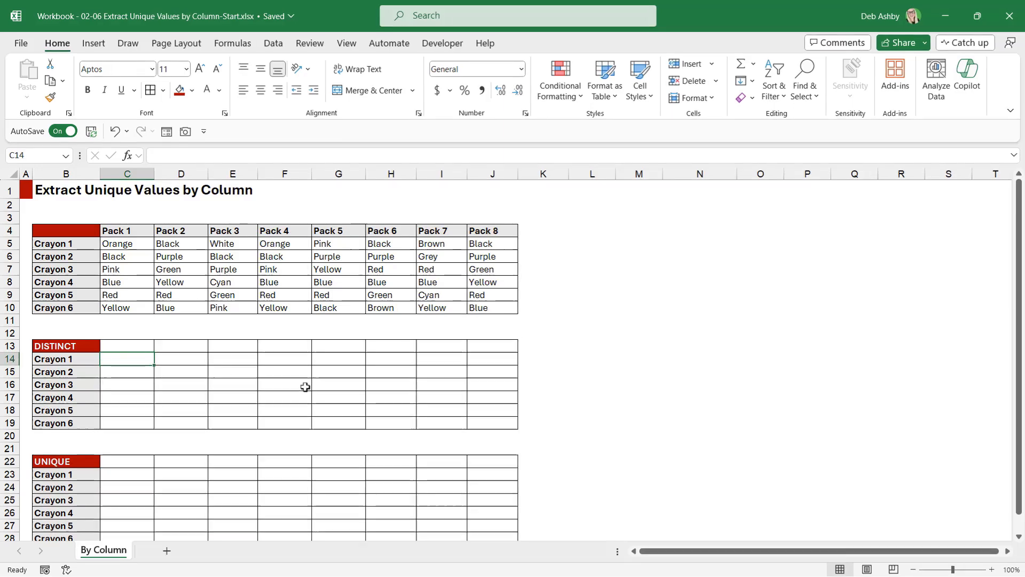
text(=)
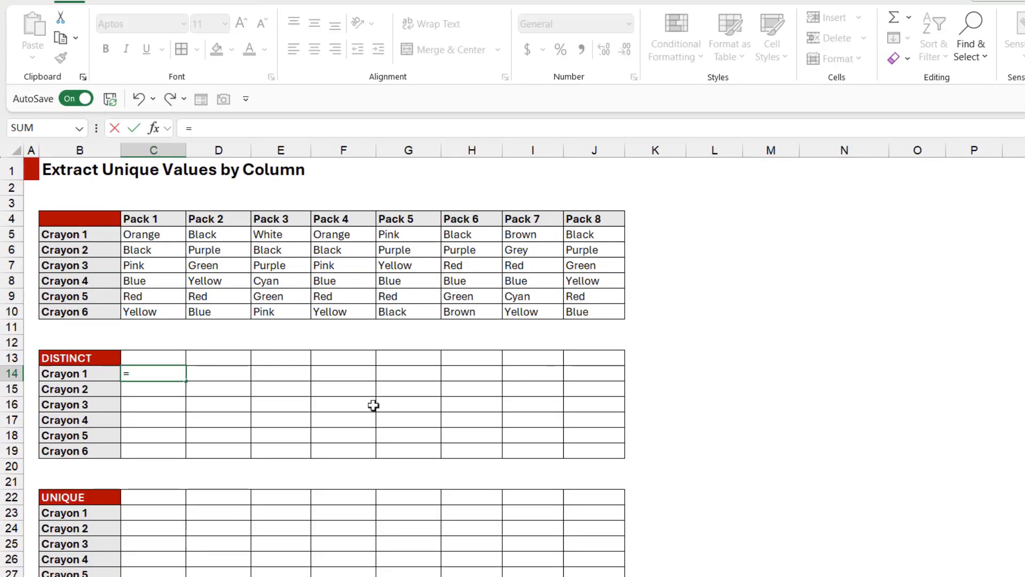
text(UNIQUE()
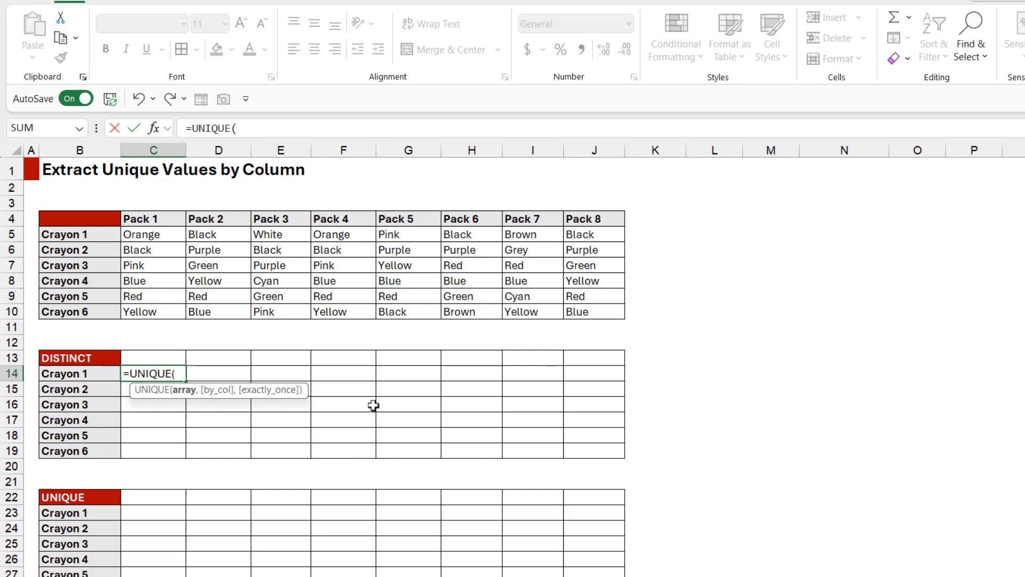
mouse_move(250, 315)
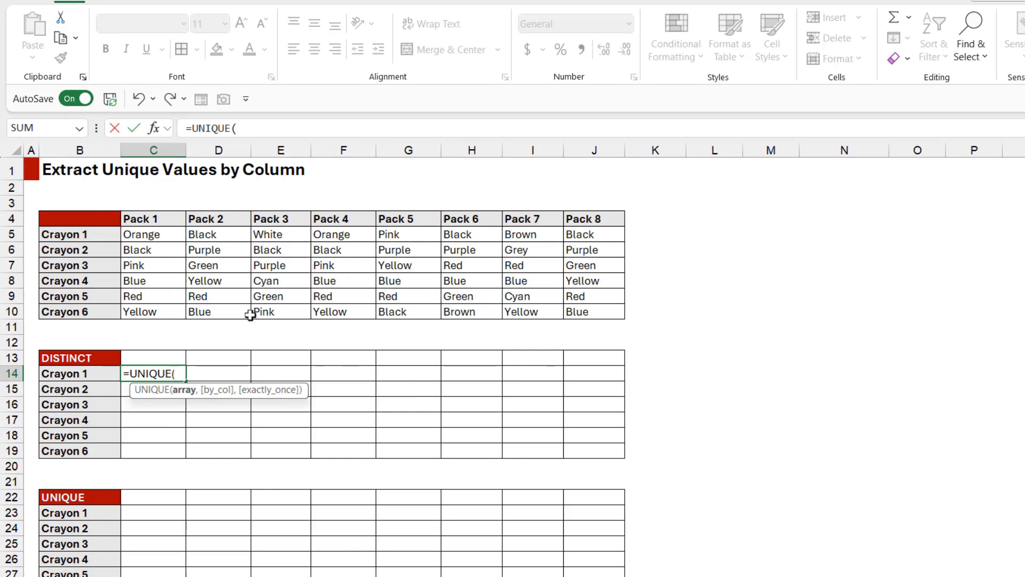
drag(140, 233, 580, 249)
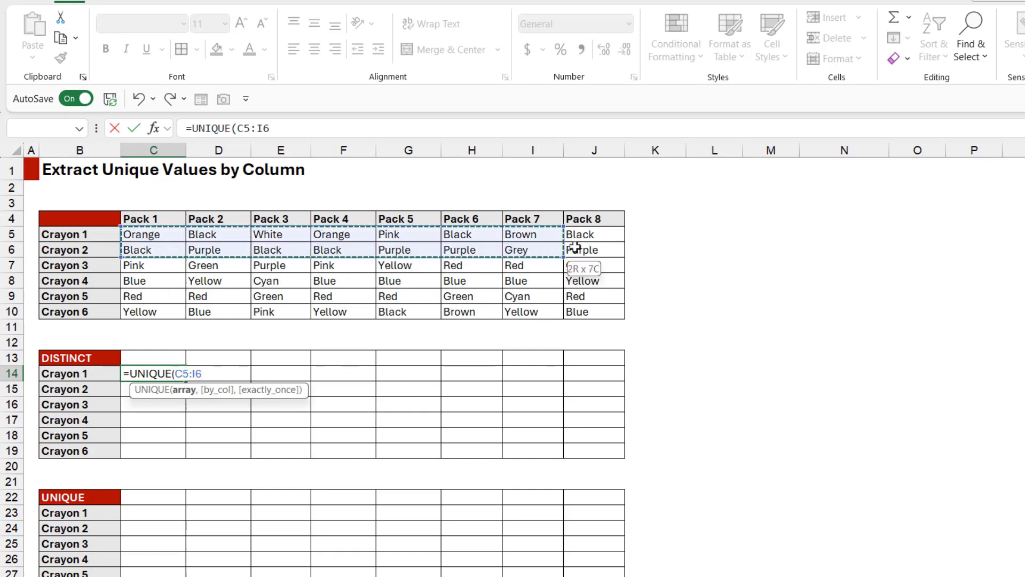
drag(575, 250, 594, 311)
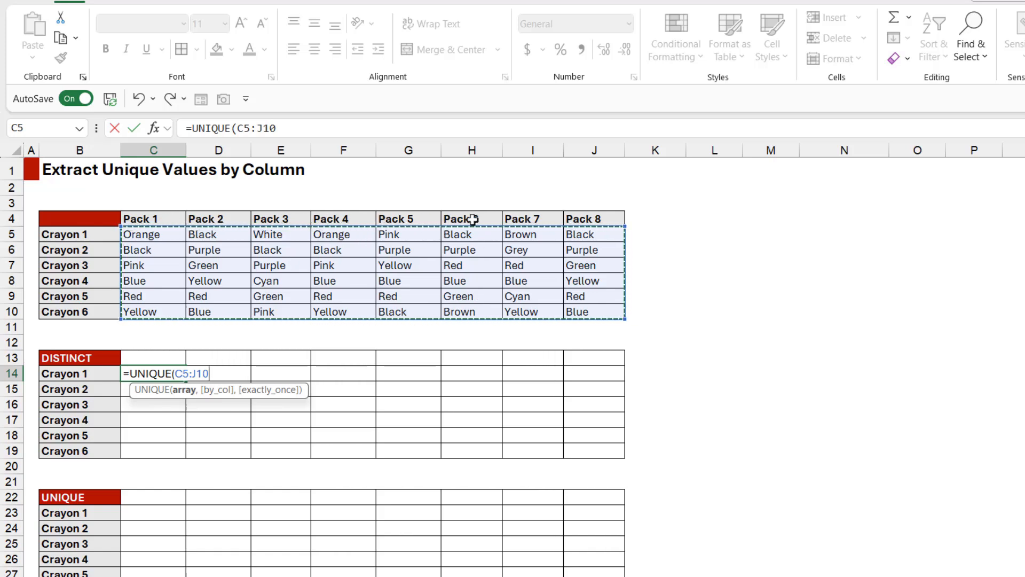
mouse_move(273, 274)
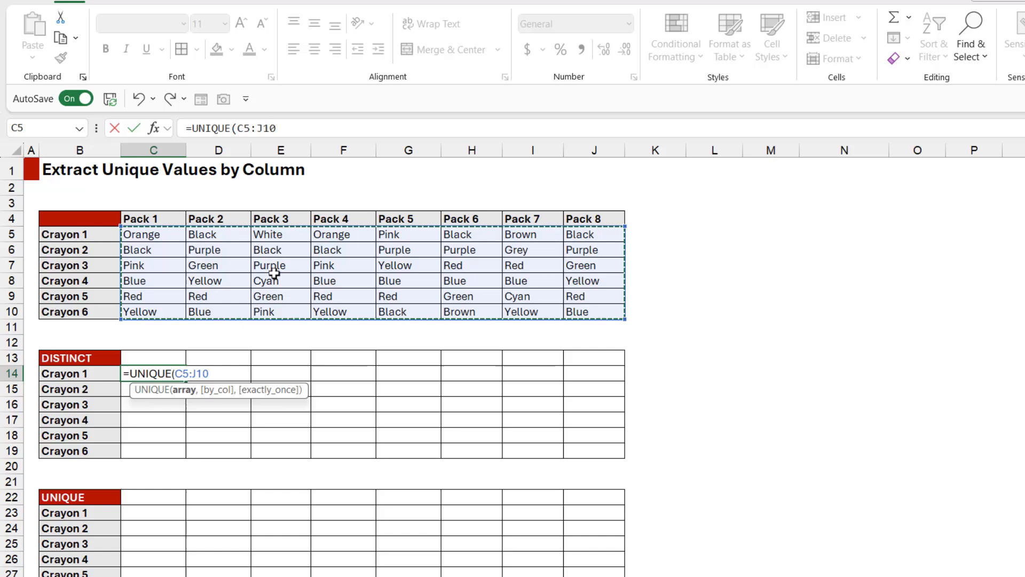
mouse_move(224, 385)
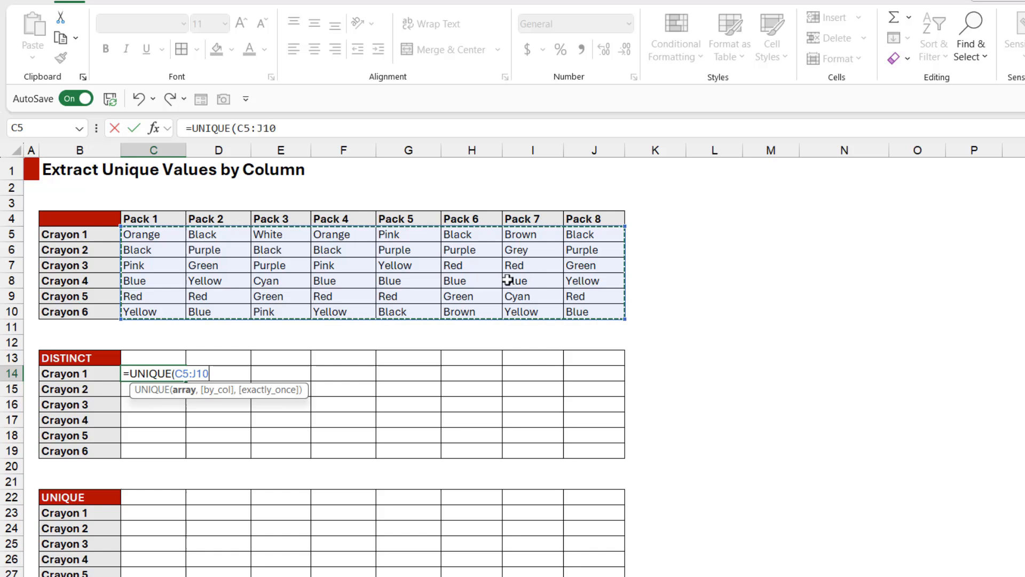
mouse_move(259, 366)
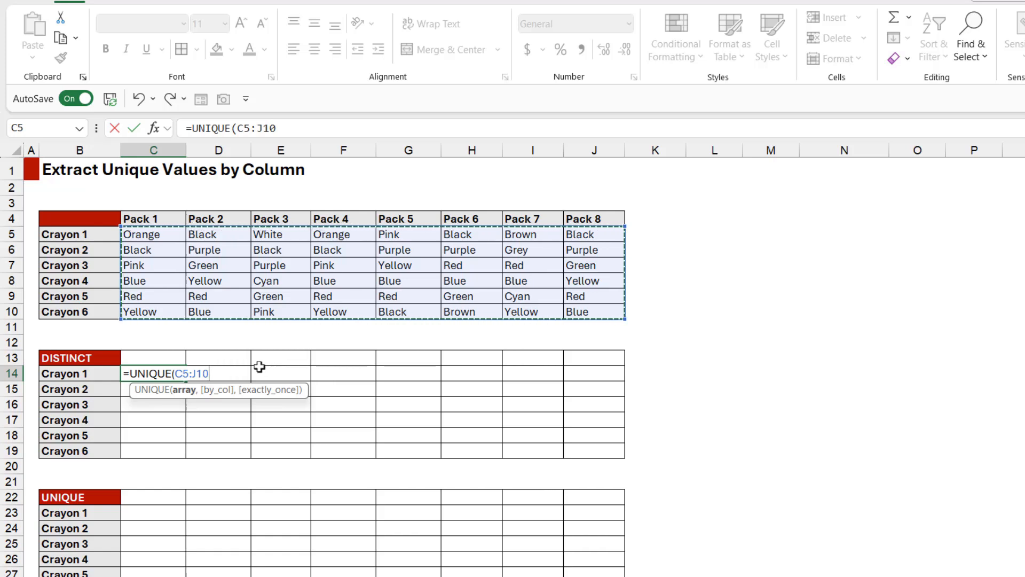
mouse_move(221, 249)
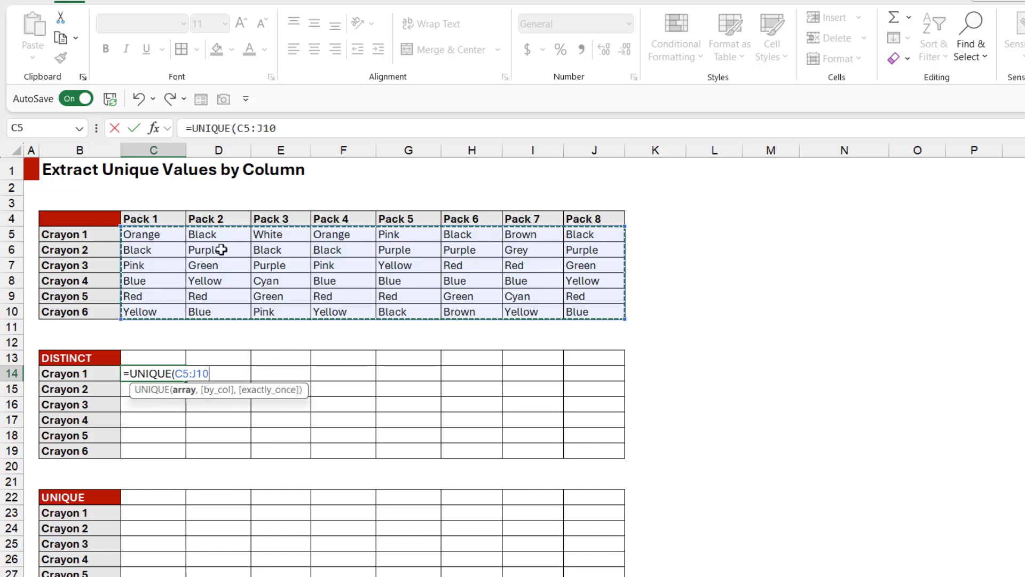
mouse_move(599, 283)
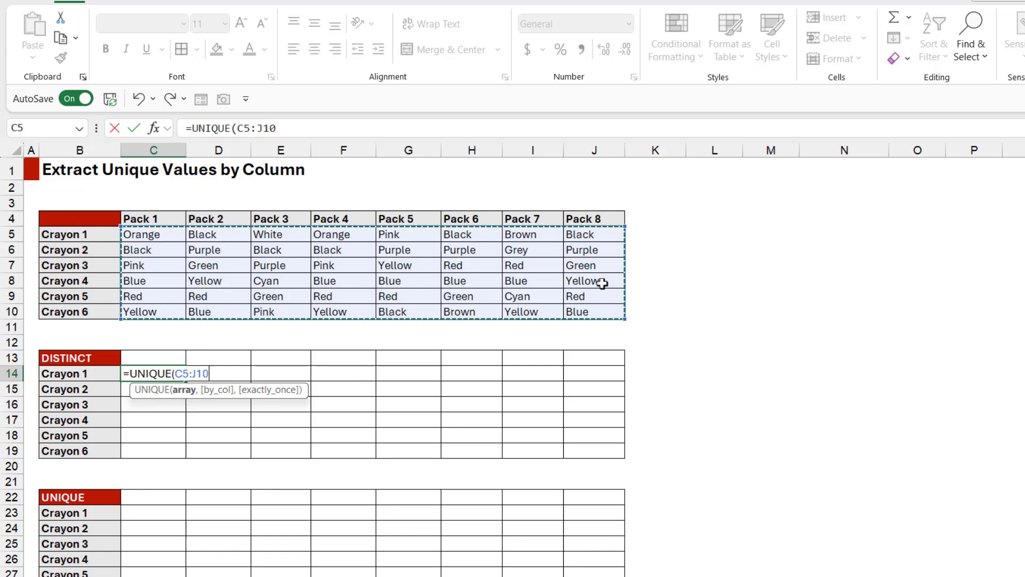
mouse_move(445, 299)
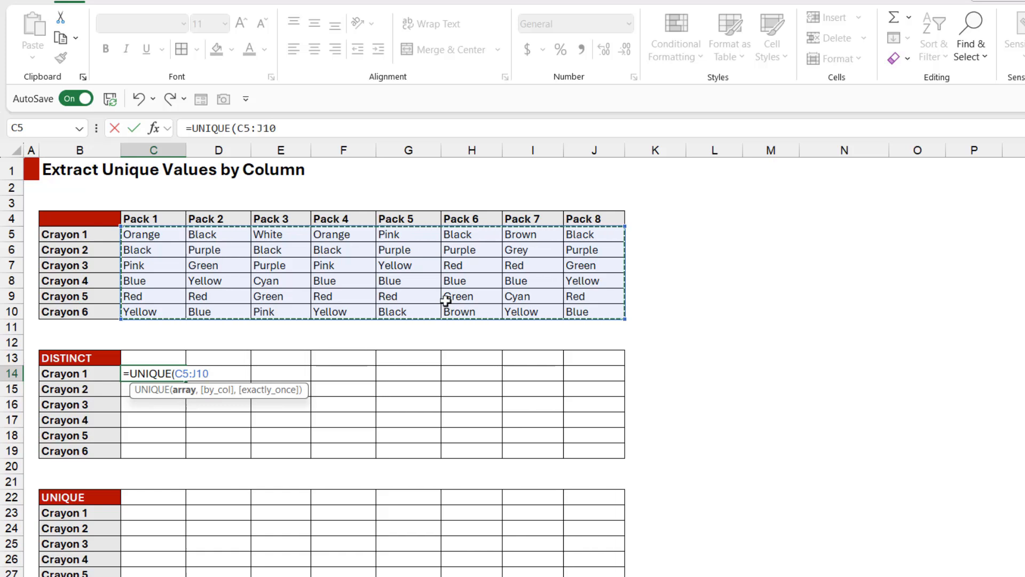
Finish the formula as =UNIQUE(C5:J10,TRUE,FALSE) so the distinct pack columns spill
text(,TRUE)
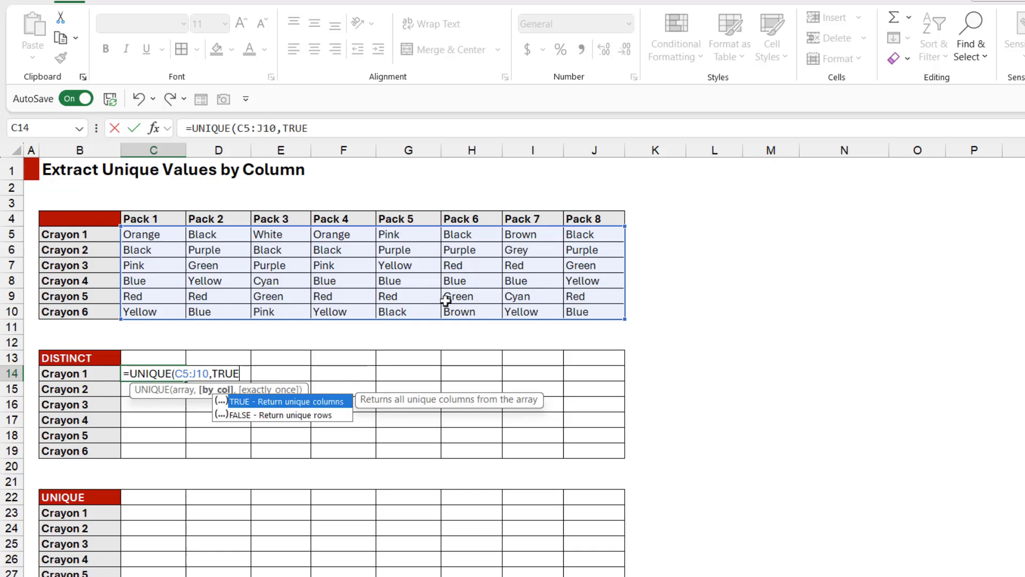
text(,)
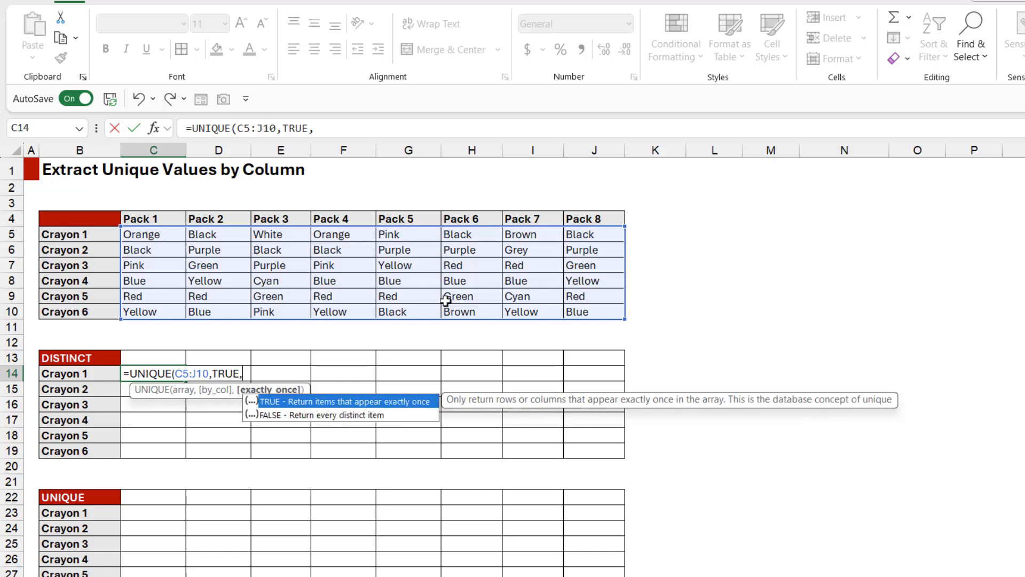
text(FALSE))
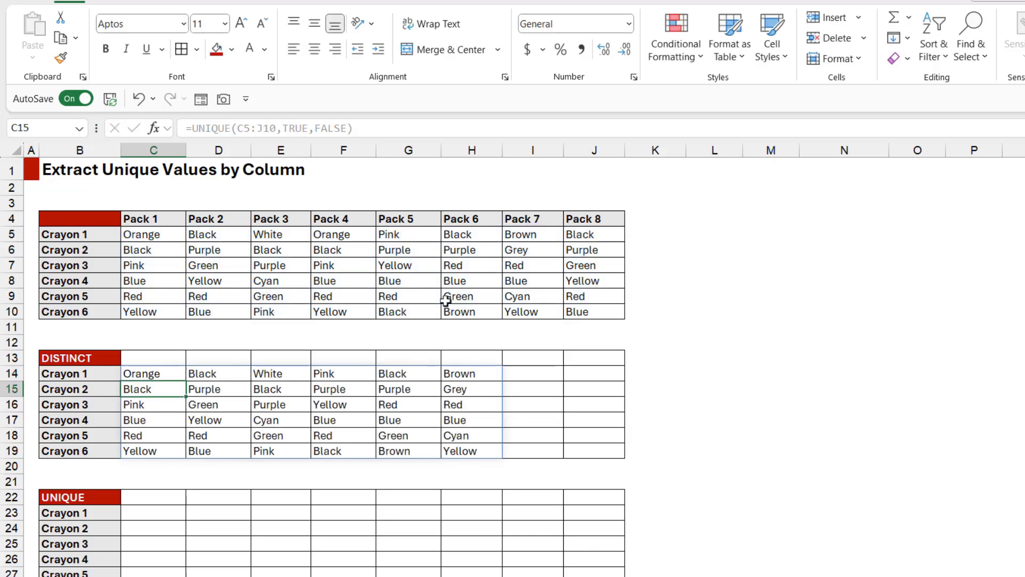
Click away from the spilled DISTINCT results to confirm the six pack columns
click(770, 404)
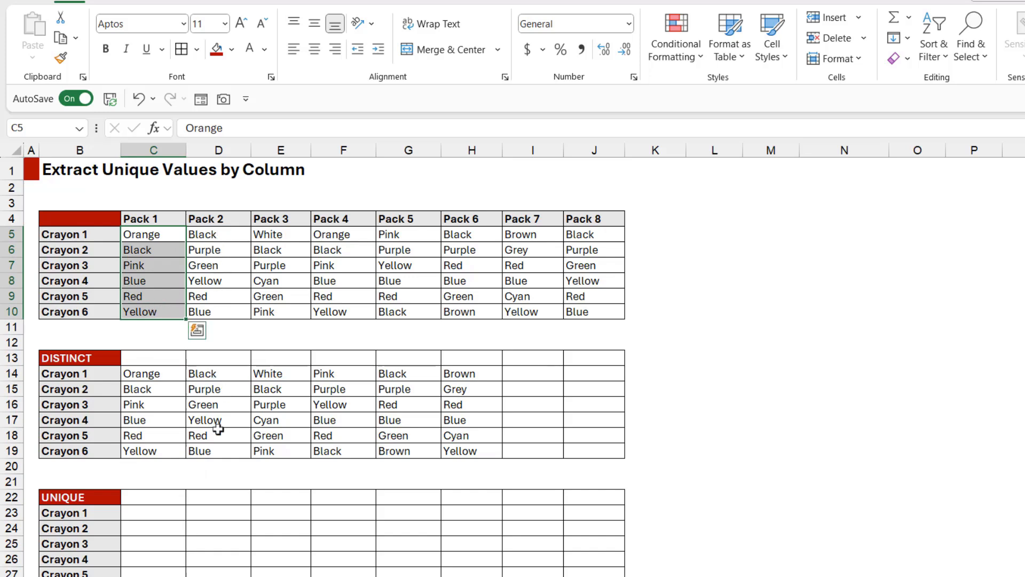
mouse_move(300, 349)
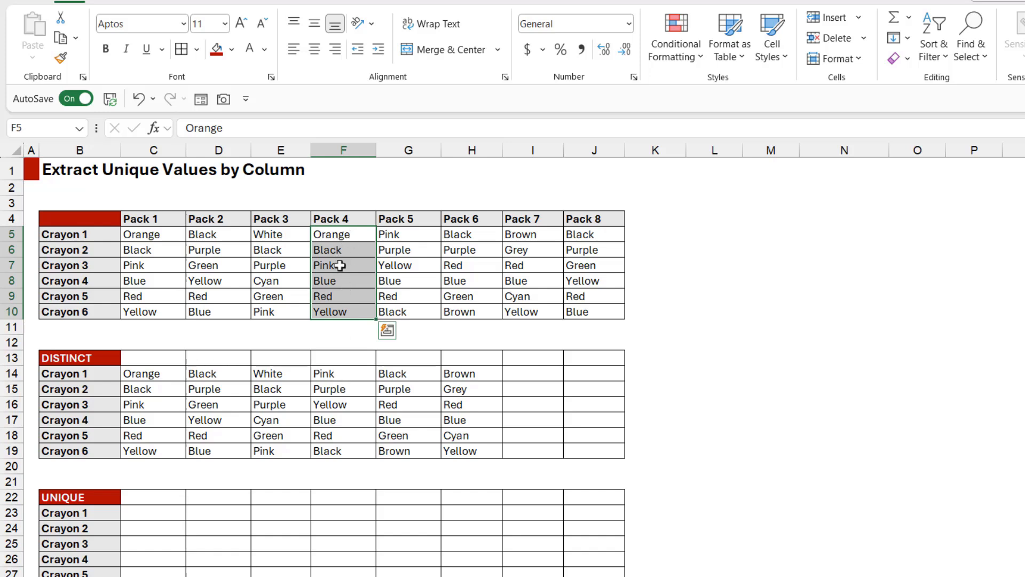
mouse_move(349, 265)
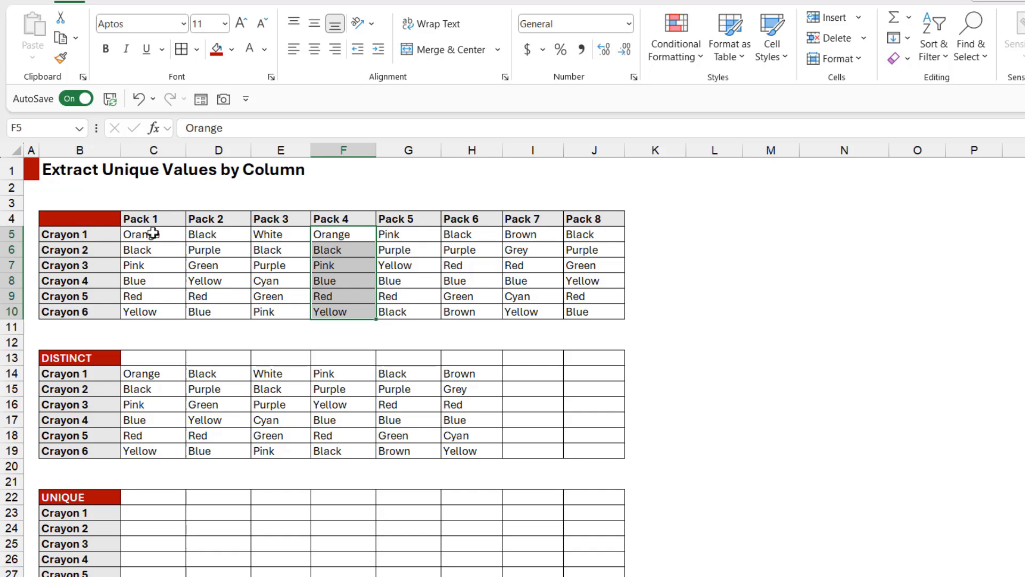
mouse_move(145, 306)
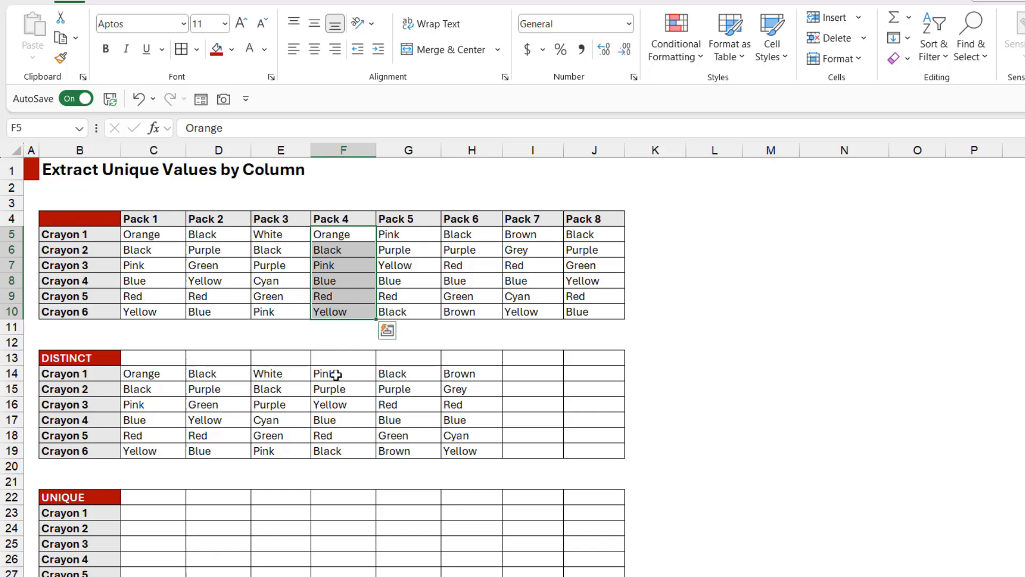
mouse_move(504, 265)
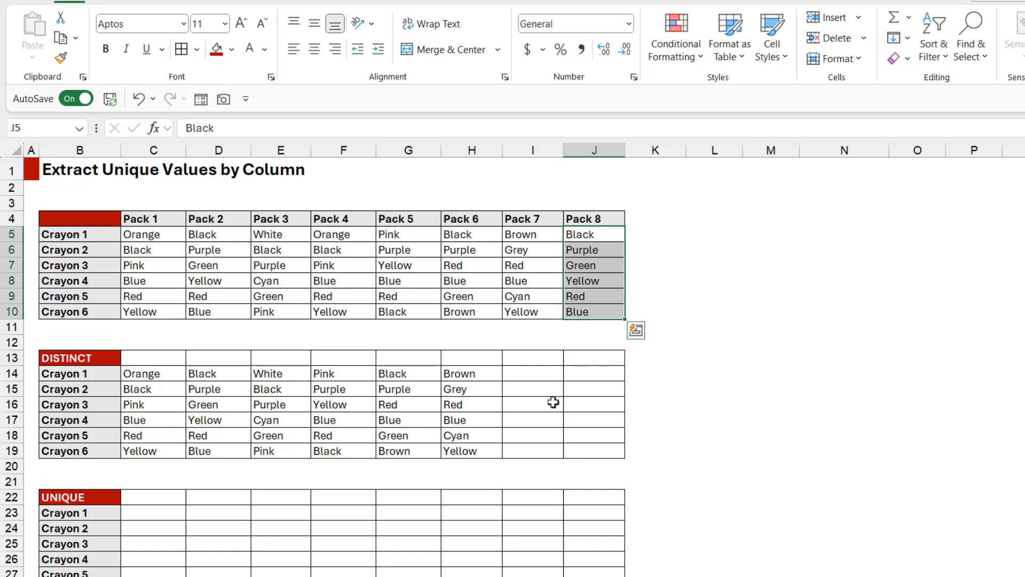
mouse_move(333, 302)
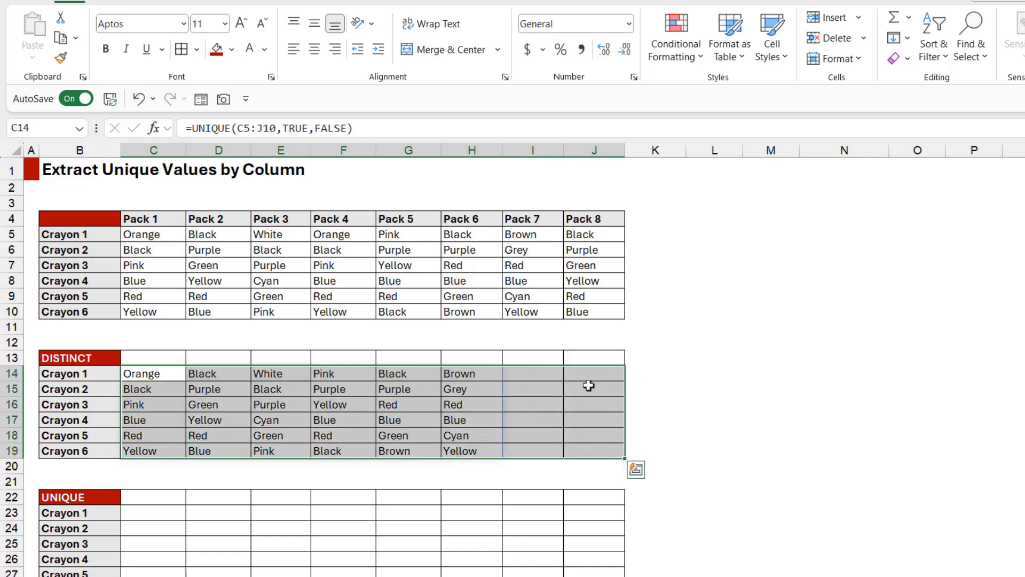
Paste the Pack 1–3 and Pack 5–7 headers above the DISTINCT table's columns
click(714, 358)
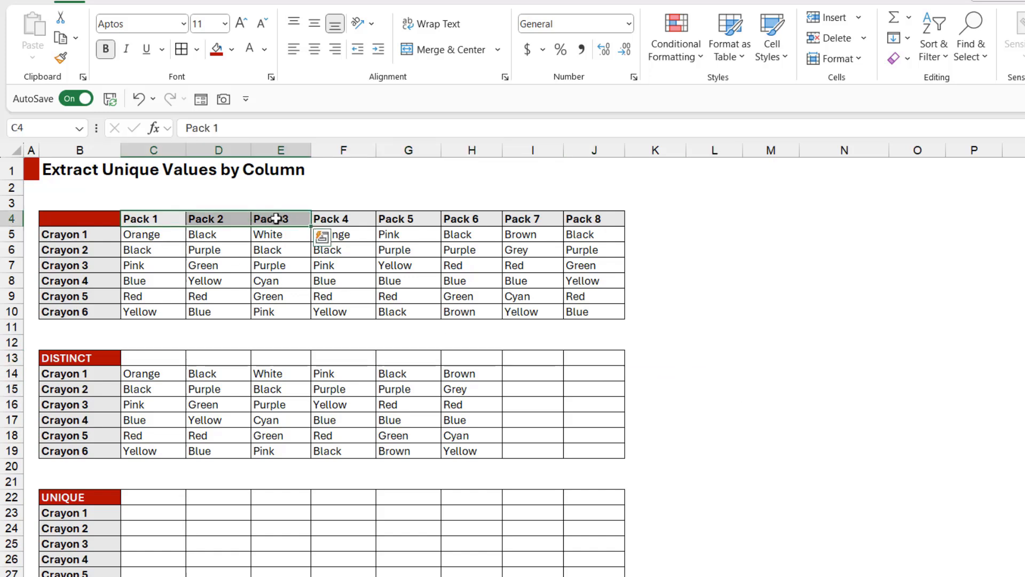
key(ctrl+v)
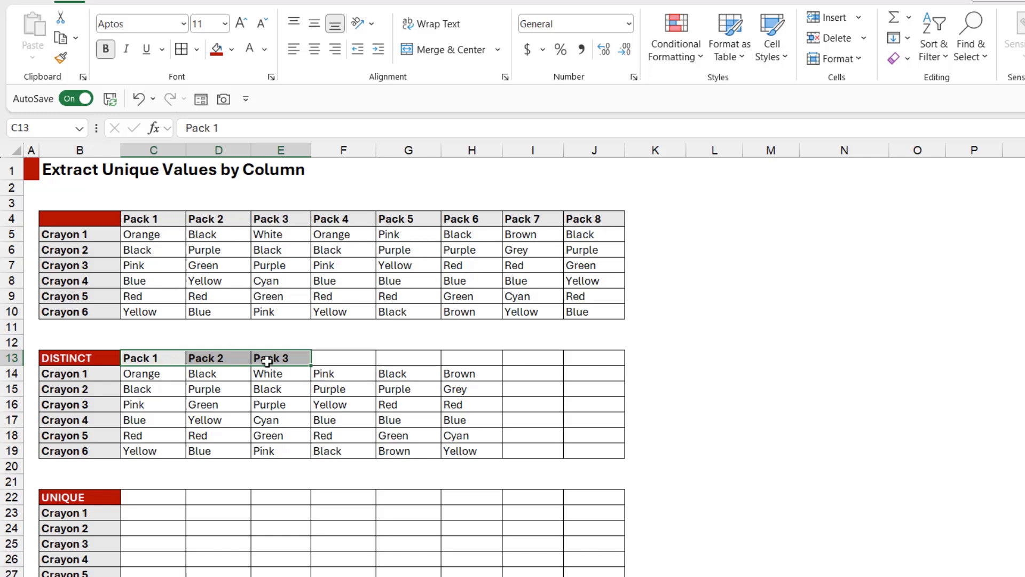
mouse_move(388, 218)
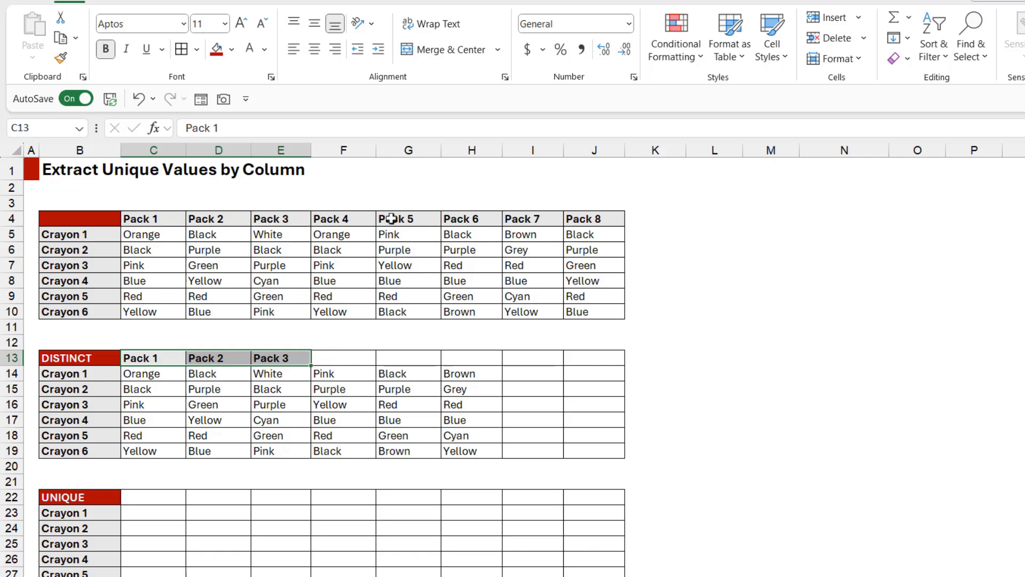
click(407, 218)
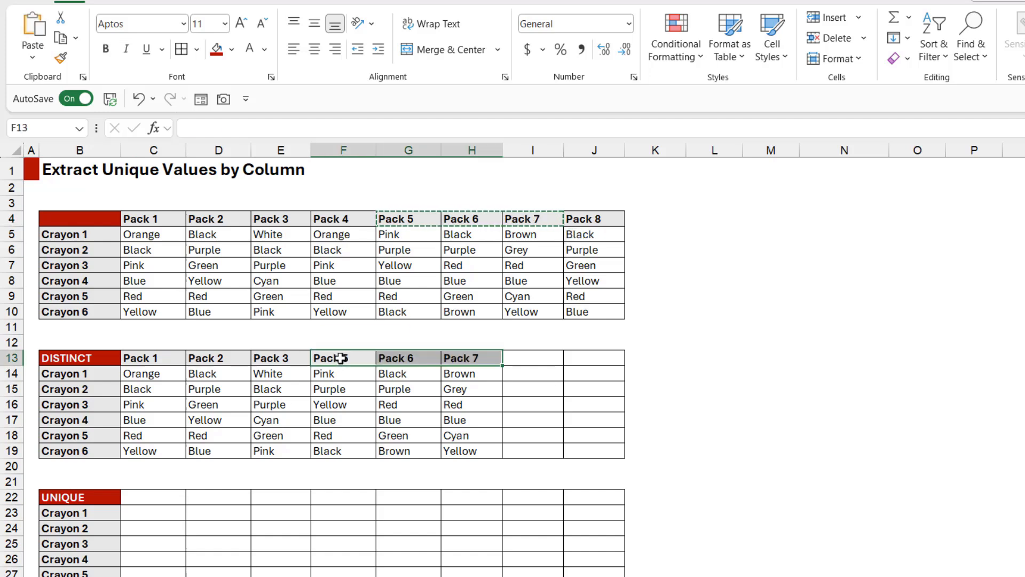
click(712, 327)
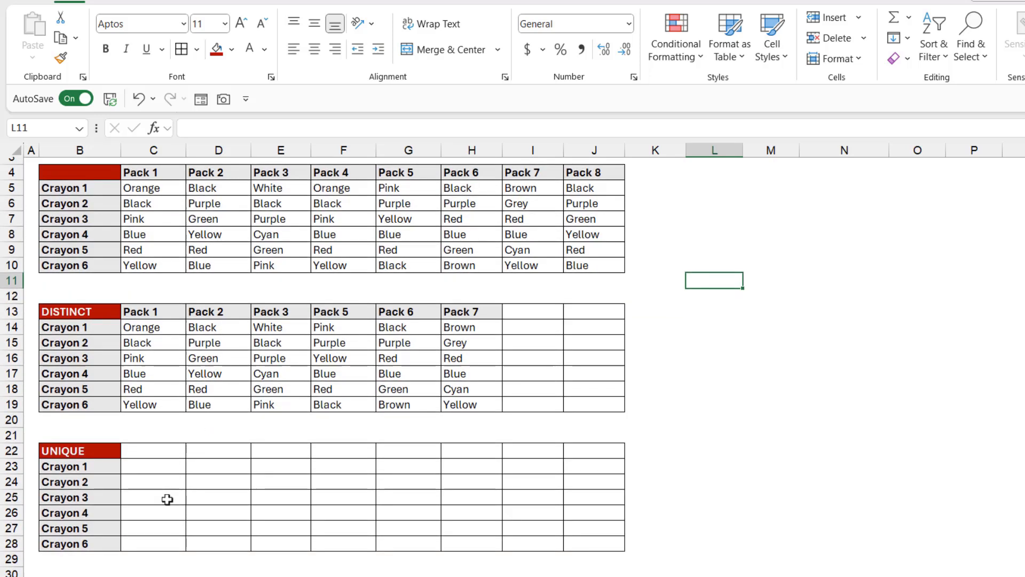
Enter =UNIQUE(C5:J10,TRUE,TRUE in C23, using C5:J10 by column
text(=UI)
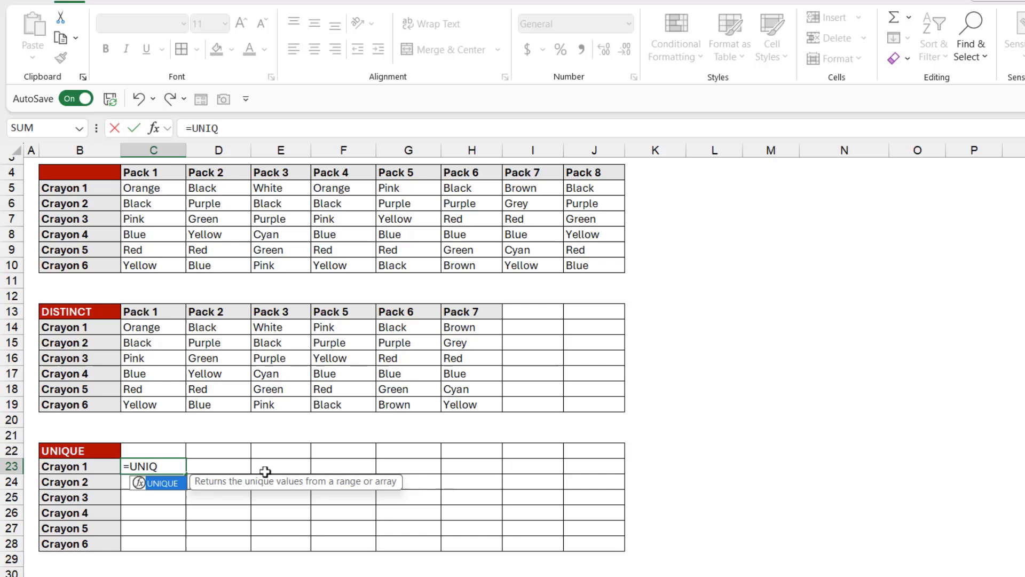
text(UE()
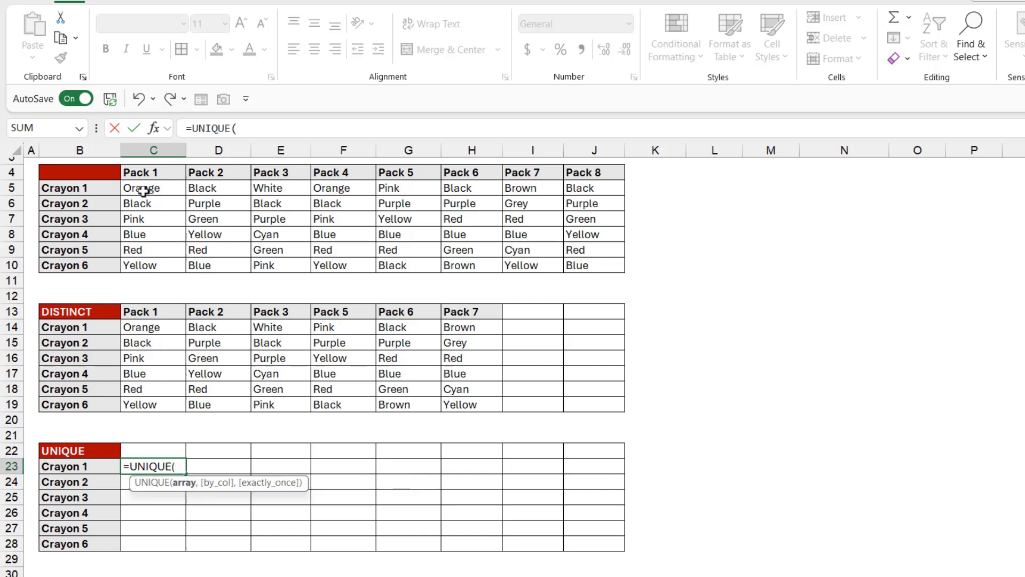
drag(143, 188, 592, 264)
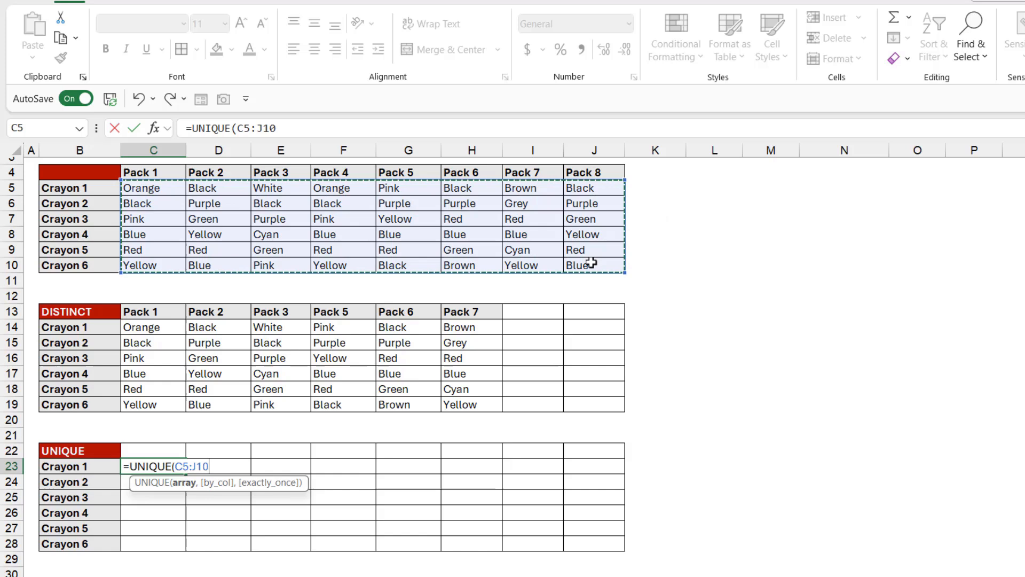
text(,TRUE,)
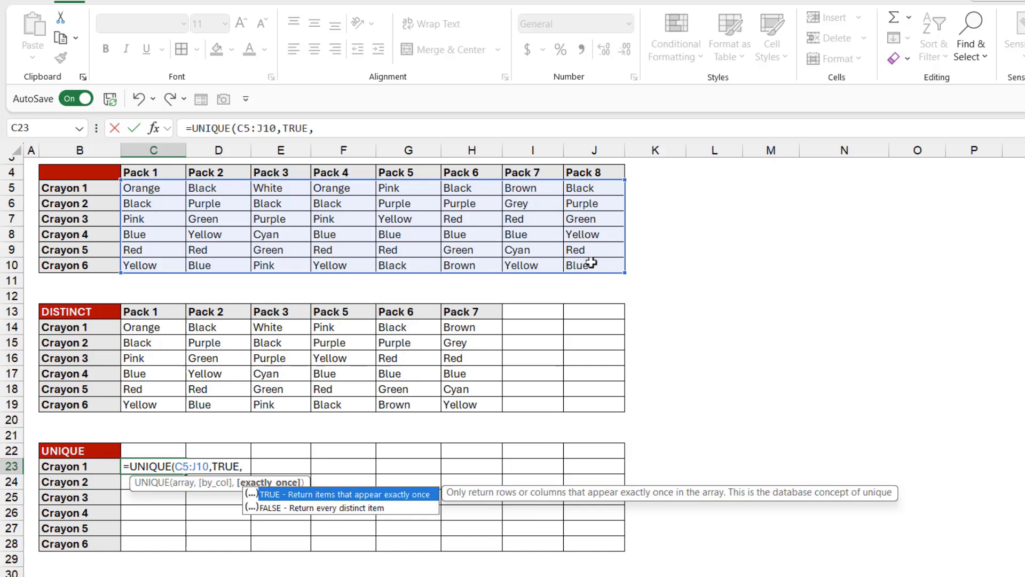
text(TRUE))
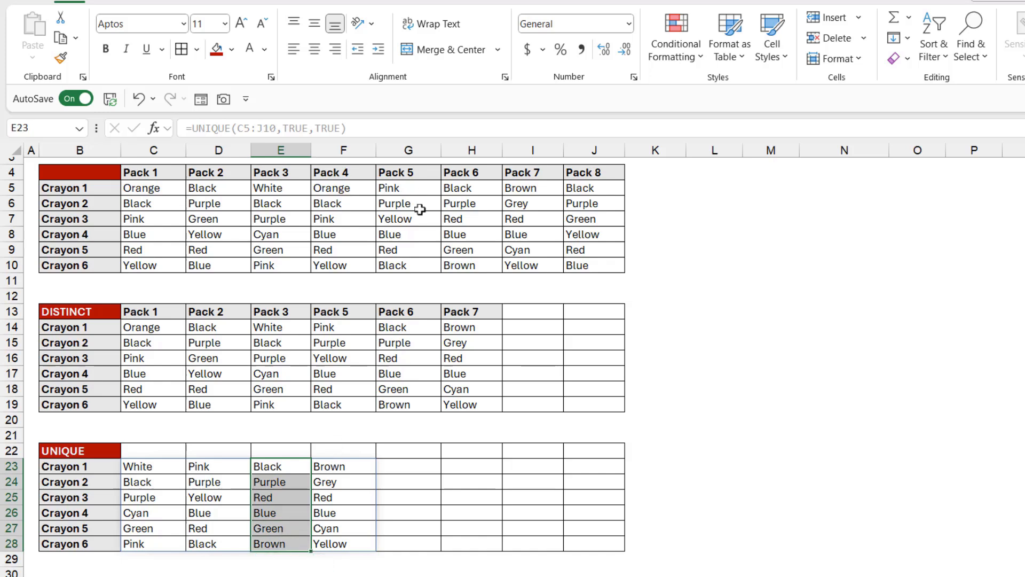
Click C22 after the UNIQUE table spills its four pack columns
click(153, 449)
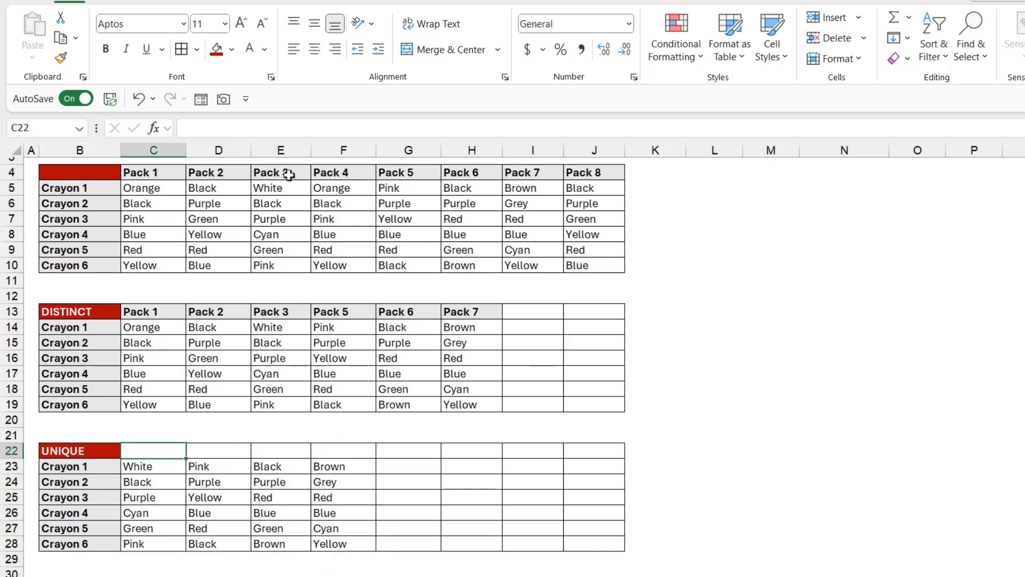